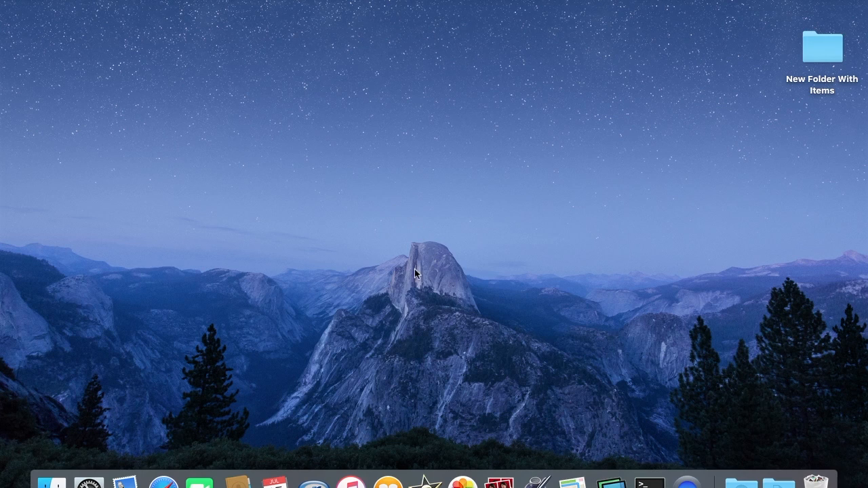
mouse_move(400, 285)
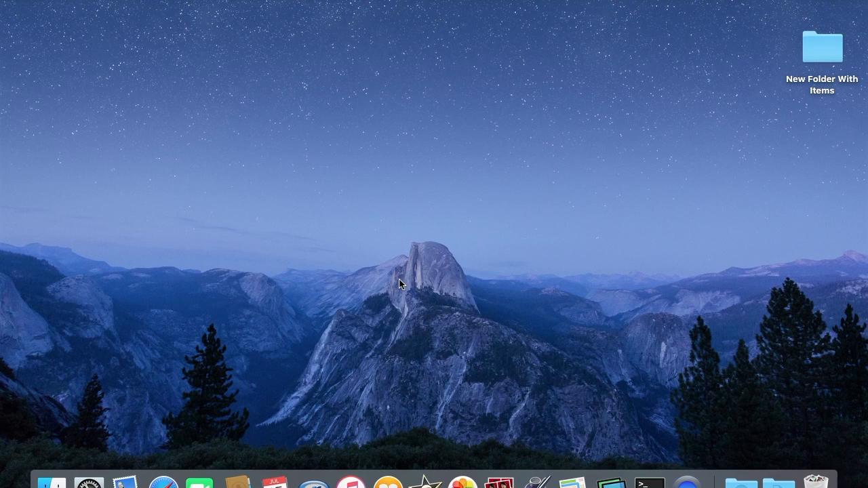
mouse_move(204, 369)
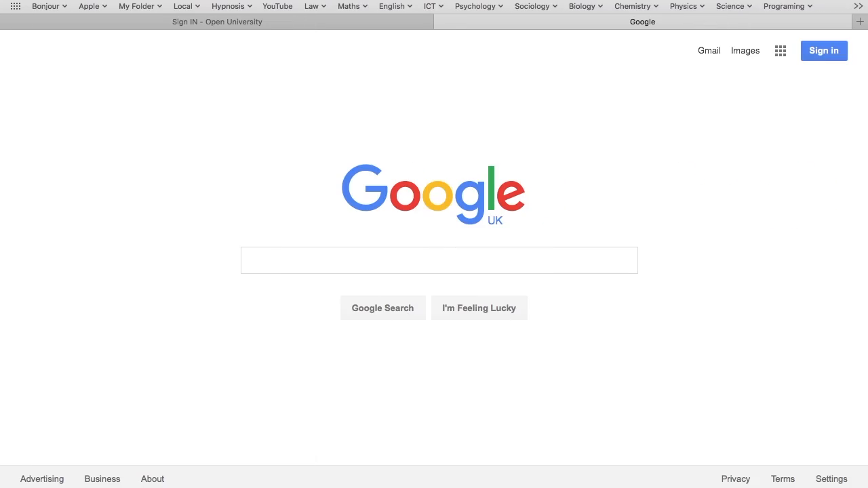
click(440, 260)
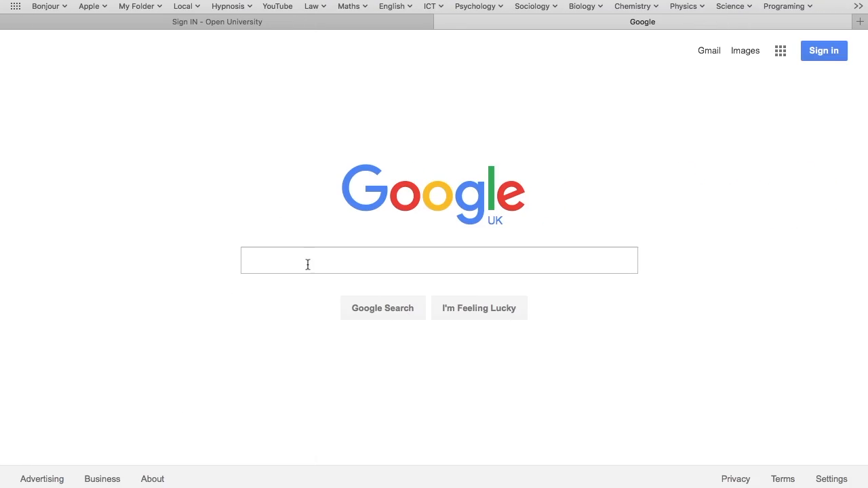
click(440, 260)
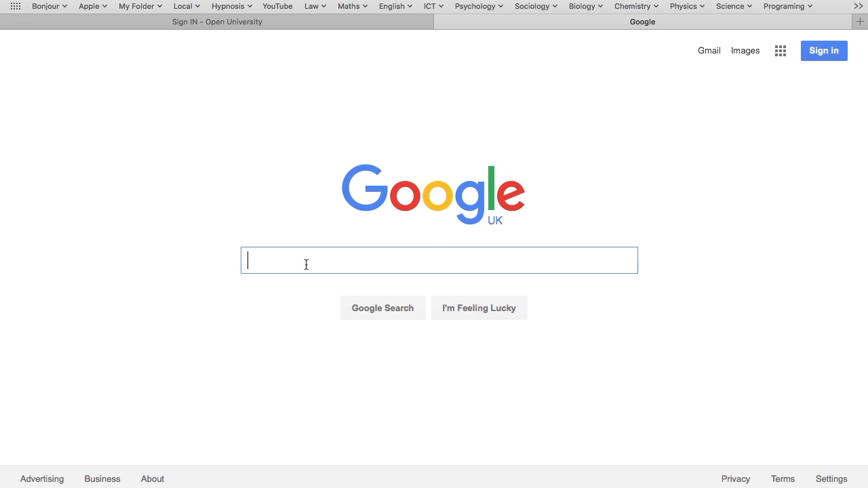
text(https://www.virtualbox.org)
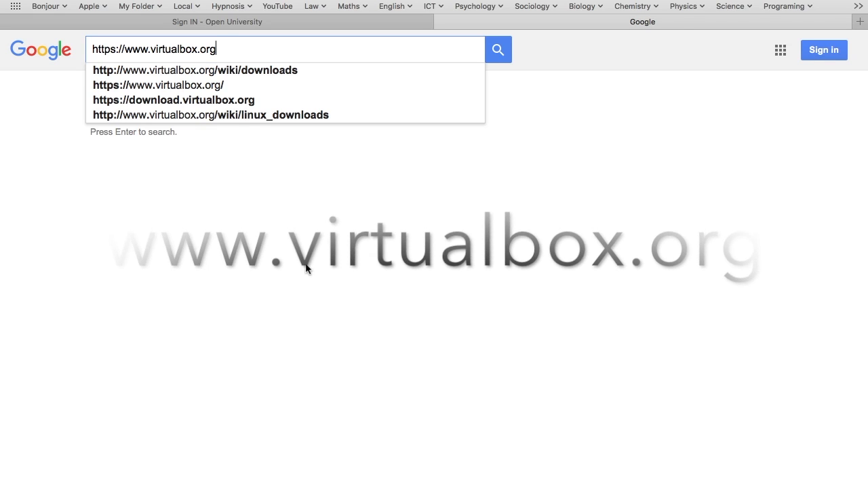
key(Return)
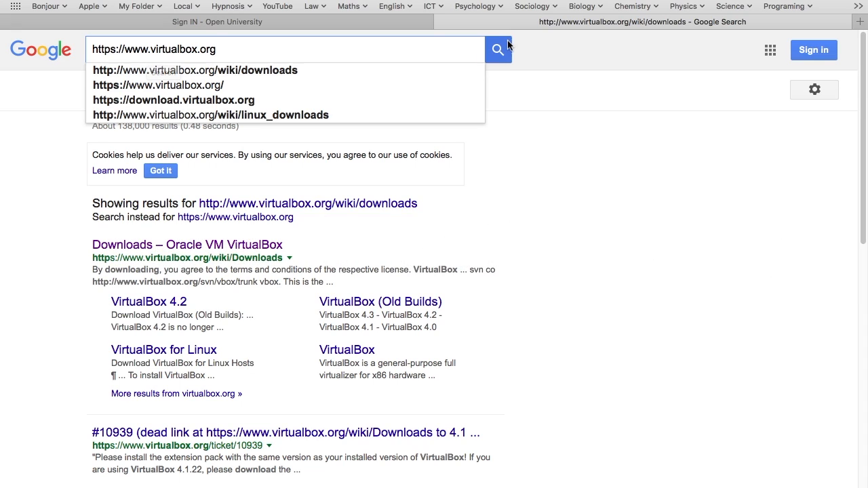
click(498, 49)
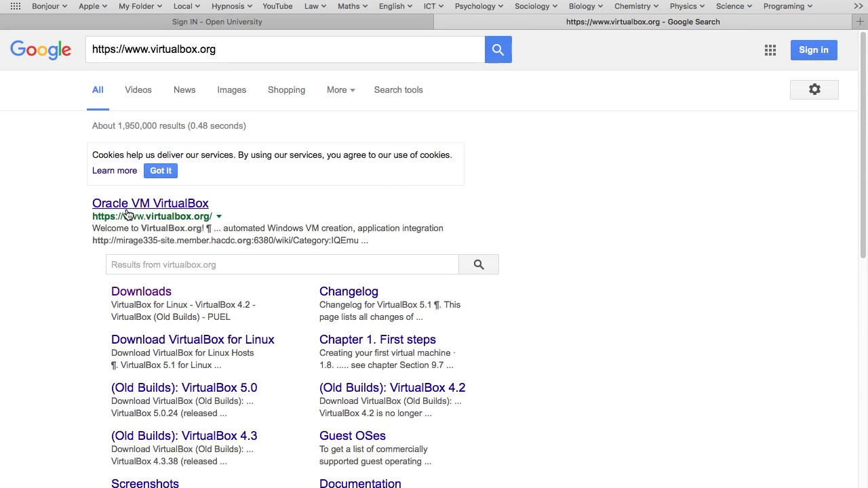
- Open the Oracle VM VirtualBox result and reach the VirtualBox 5.1 download banner
click(151, 203)
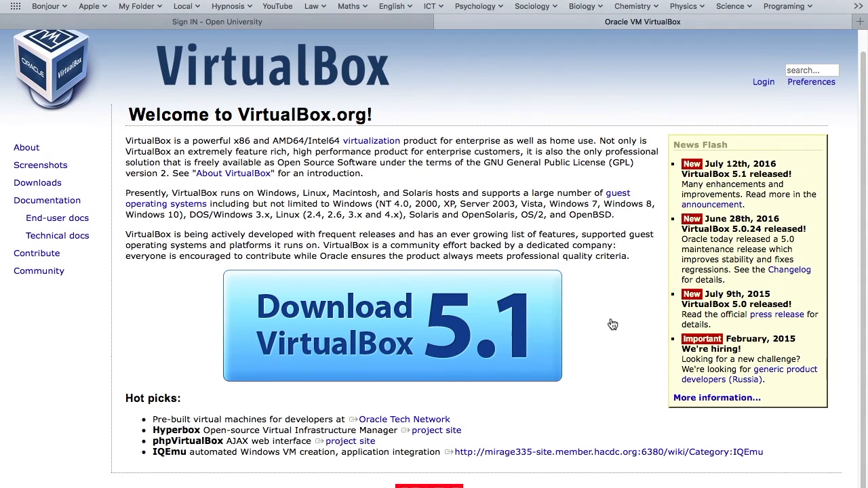
mouse_move(596, 306)
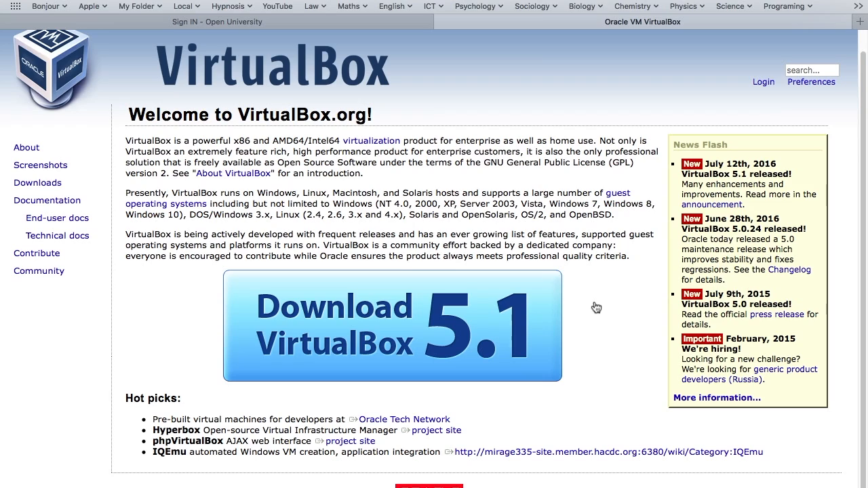
scroll(down, 3)
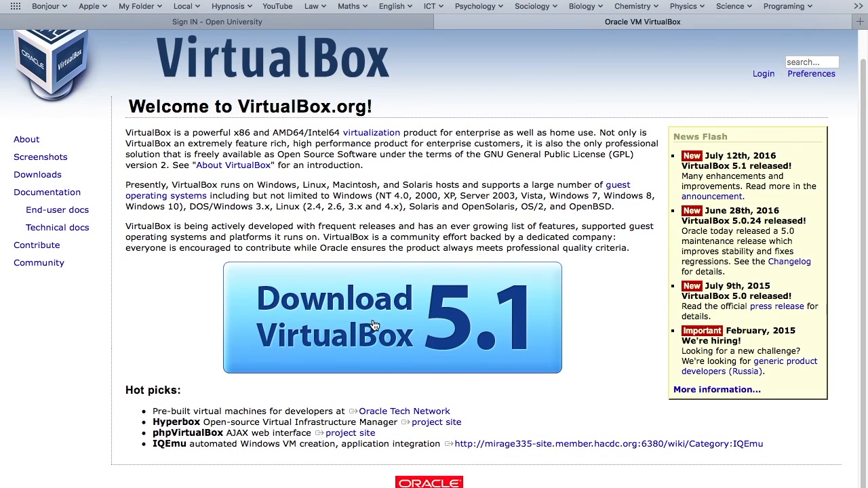
mouse_move(377, 323)
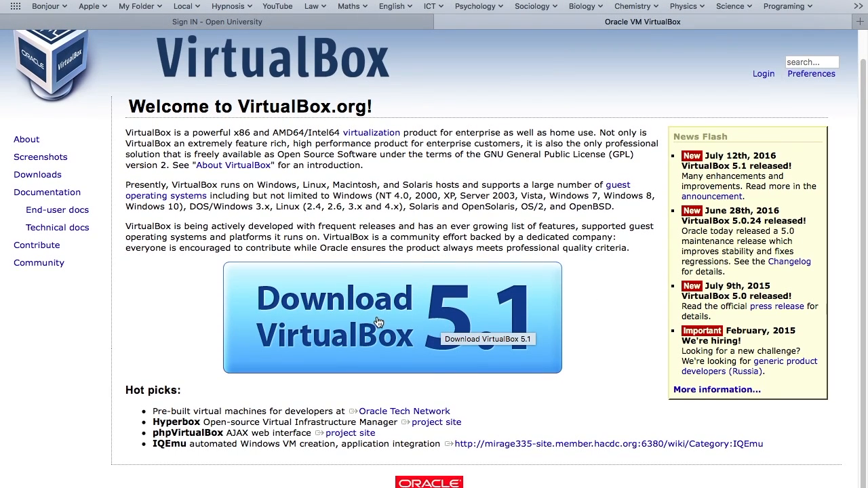
mouse_move(393, 342)
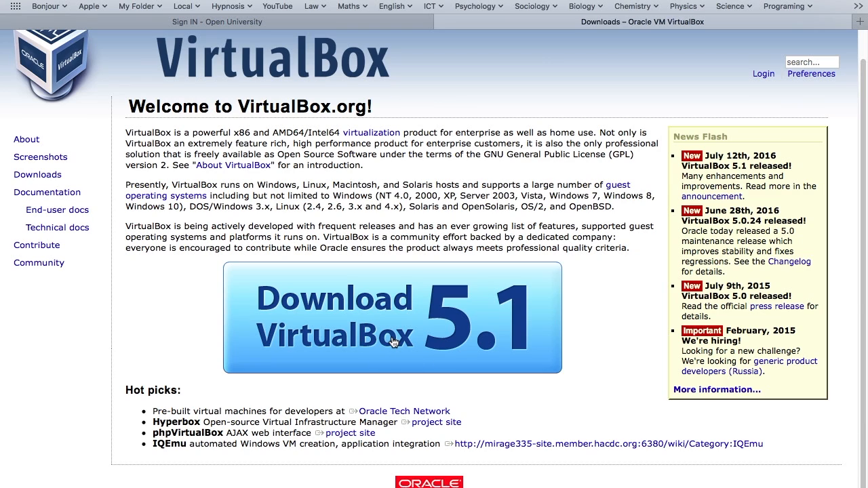
- From the Downloads page, fetch the VirtualBox .dmg for OS X hosts (amd64)
click(392, 317)
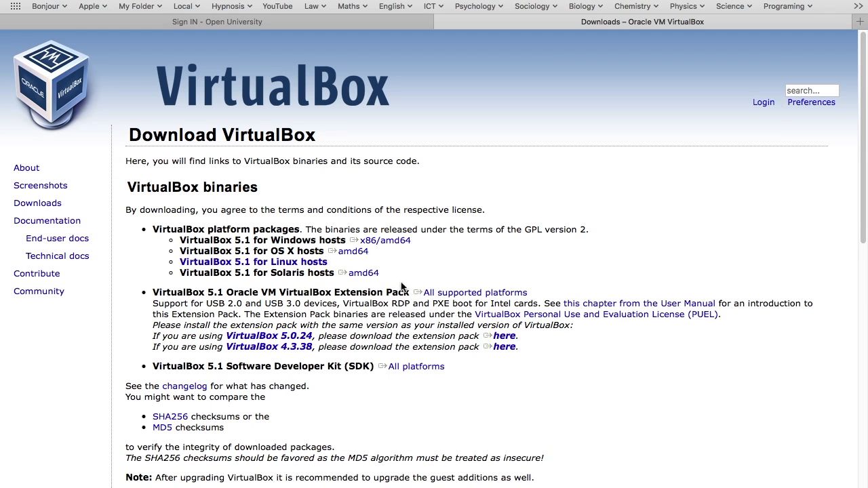
mouse_move(396, 401)
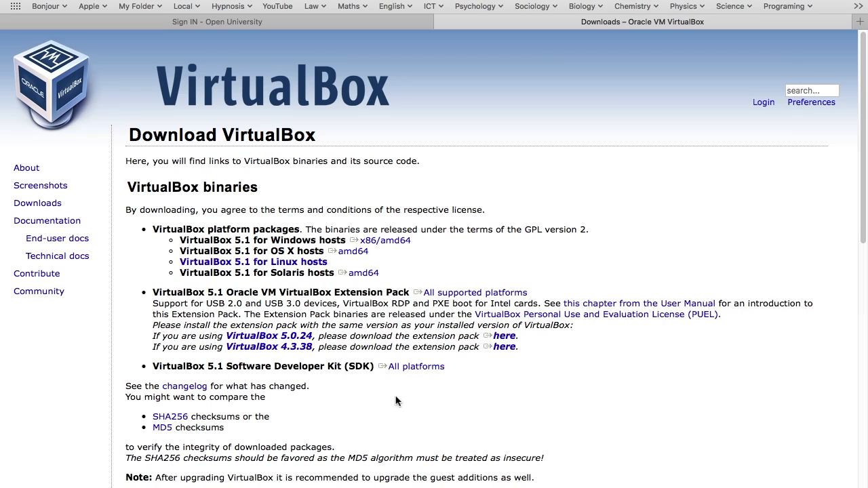
mouse_move(149, 231)
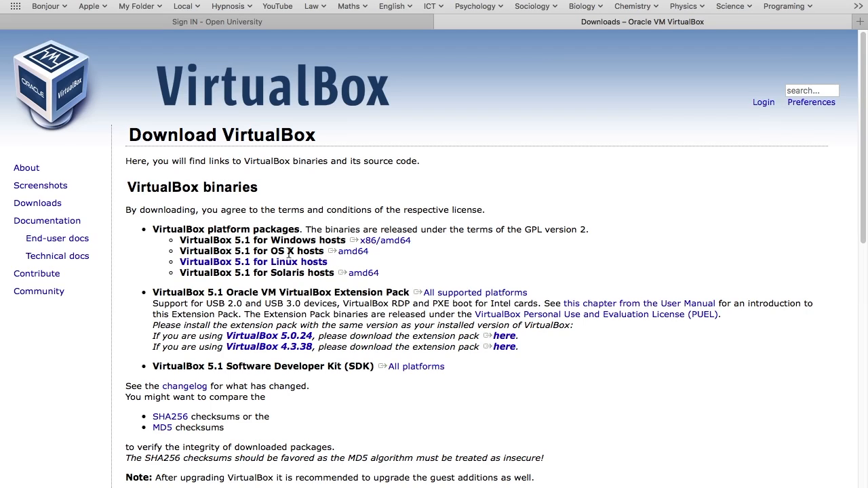
double_click(347, 250)
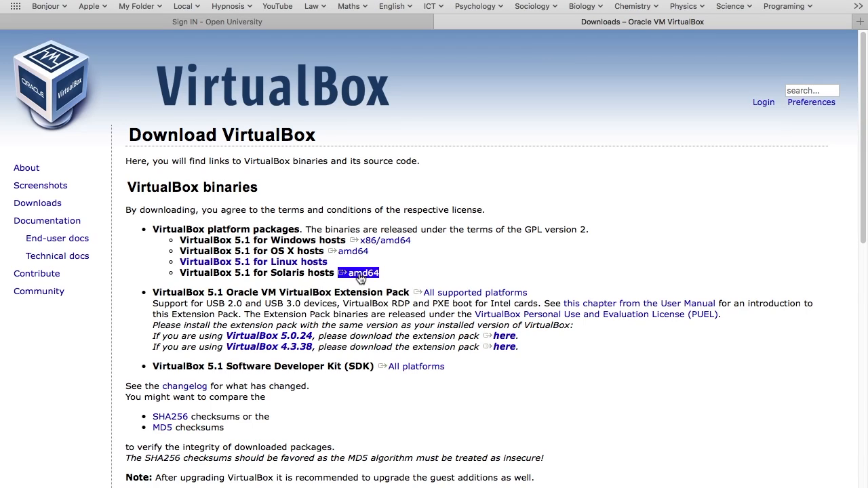
mouse_move(410, 265)
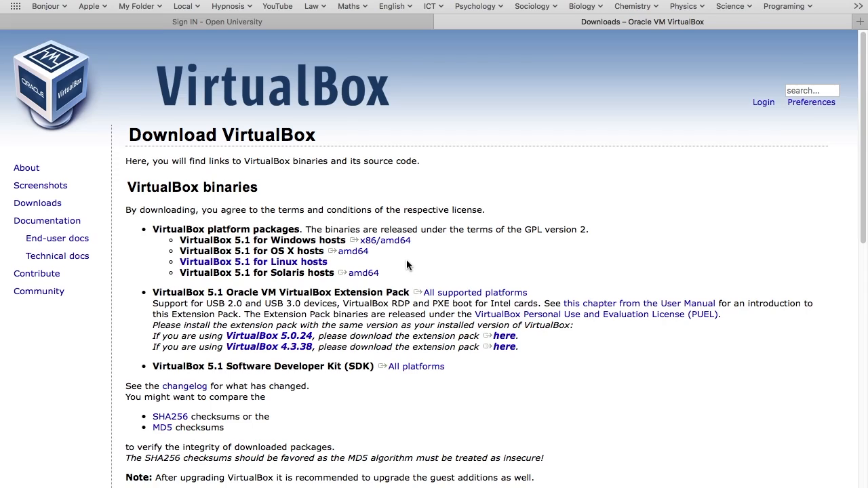
mouse_move(404, 264)
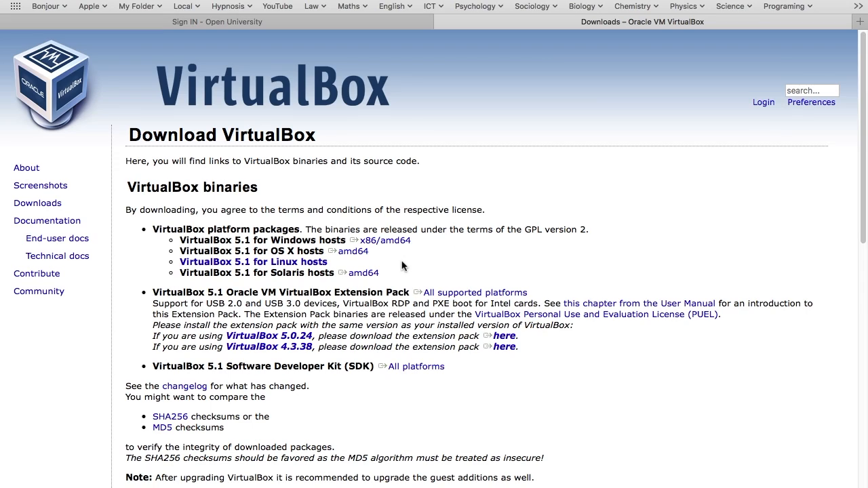
mouse_move(173, 258)
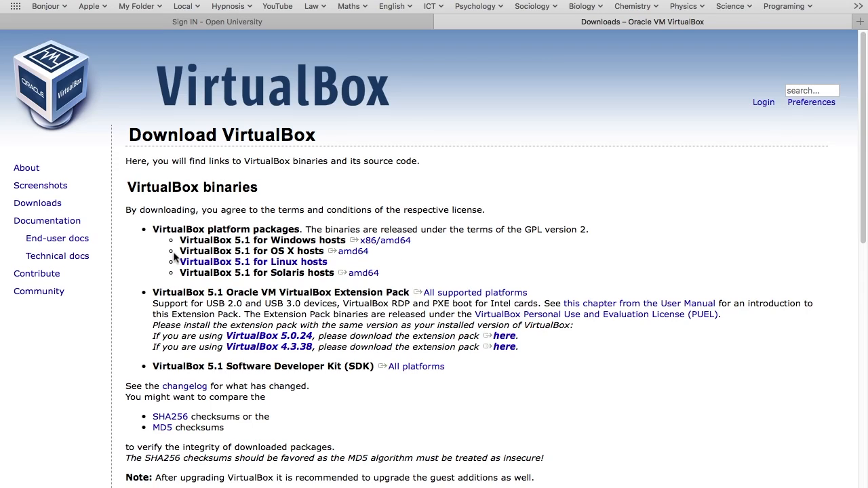
double_click(353, 251)
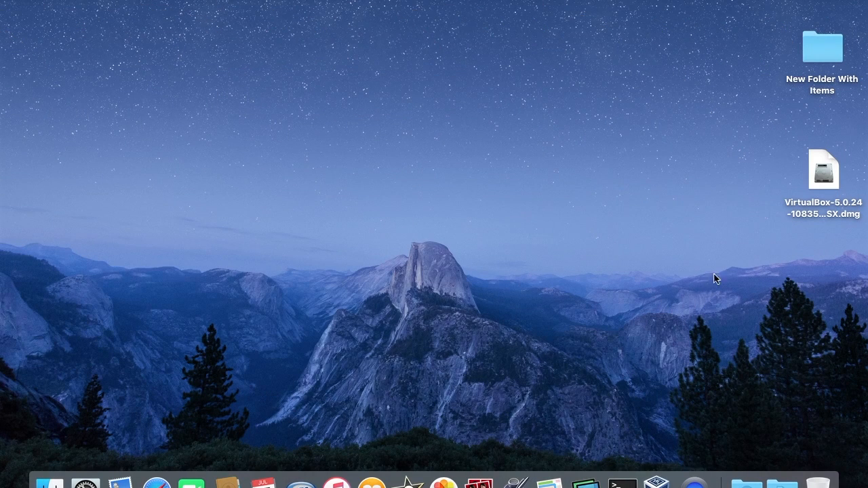
mouse_move(743, 481)
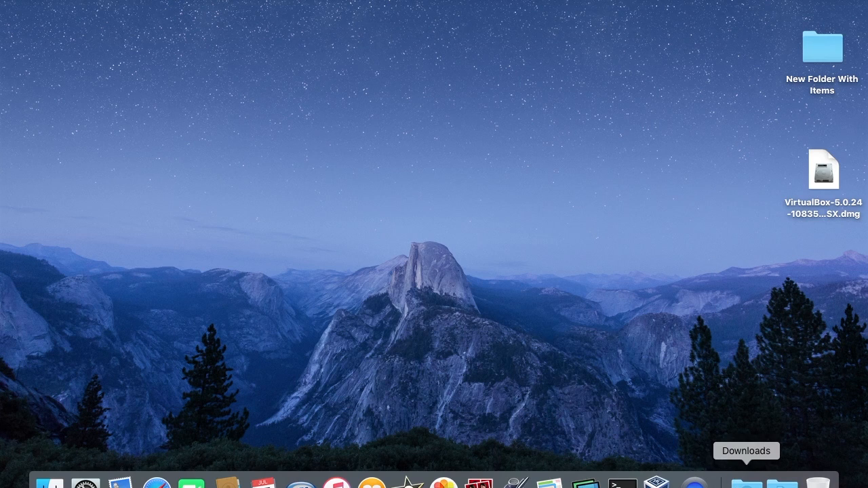
mouse_move(810, 209)
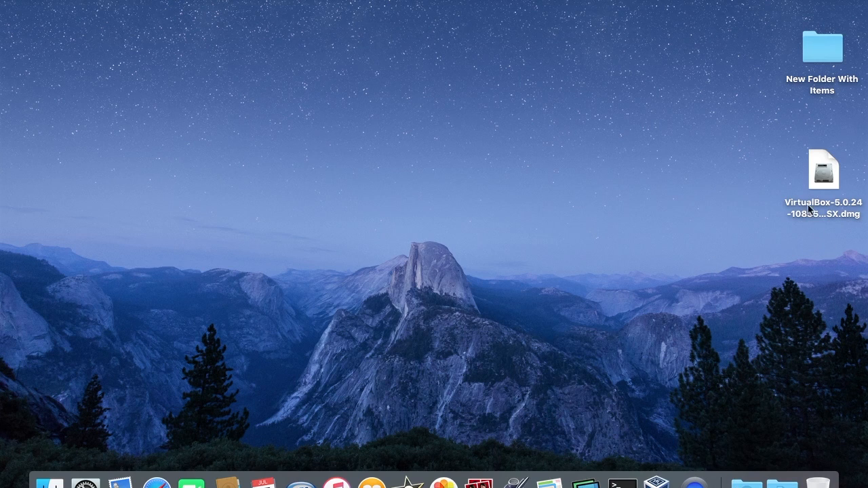
- Mount the VirtualBox-5.0.24 disk image from the desktop so it starts verifying
click(821, 171)
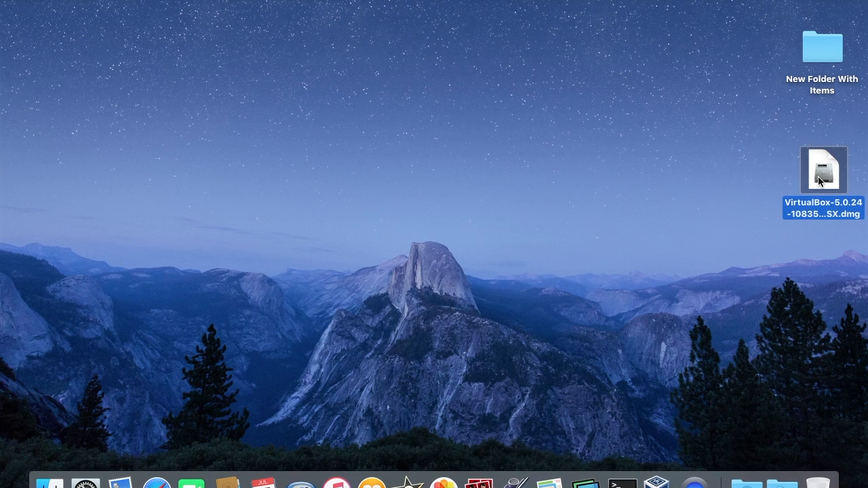
double_click(821, 169)
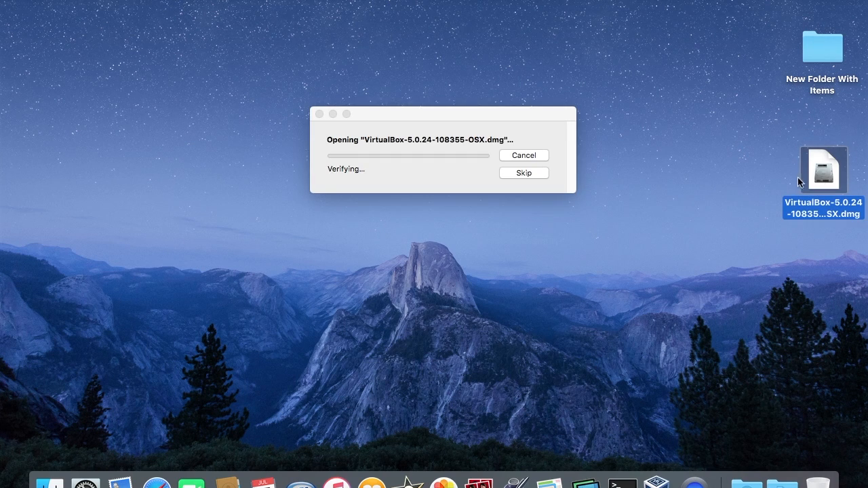
mouse_move(477, 218)
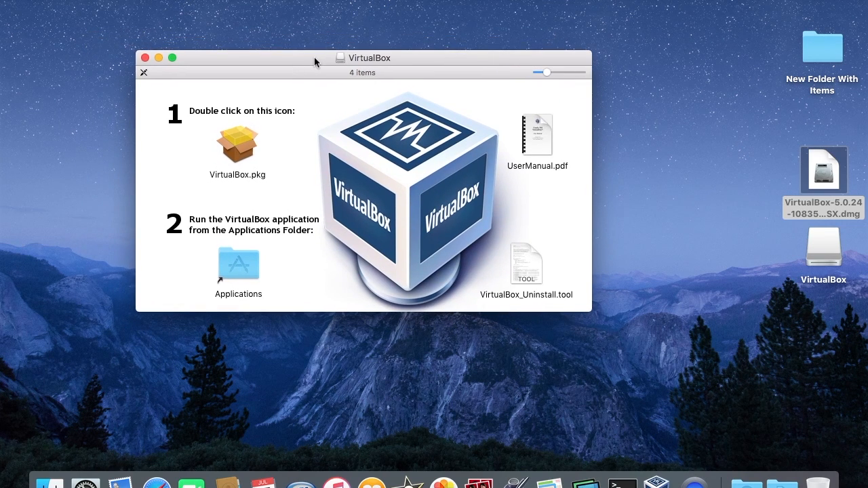
mouse_move(536, 125)
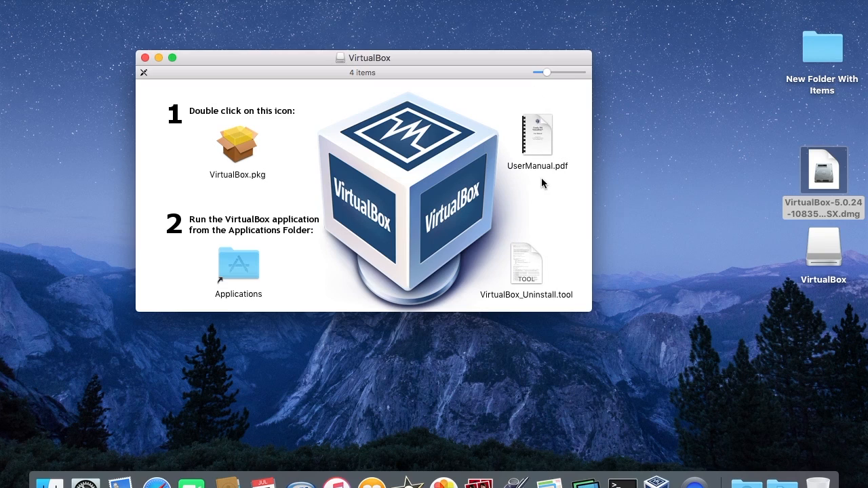
mouse_move(559, 179)
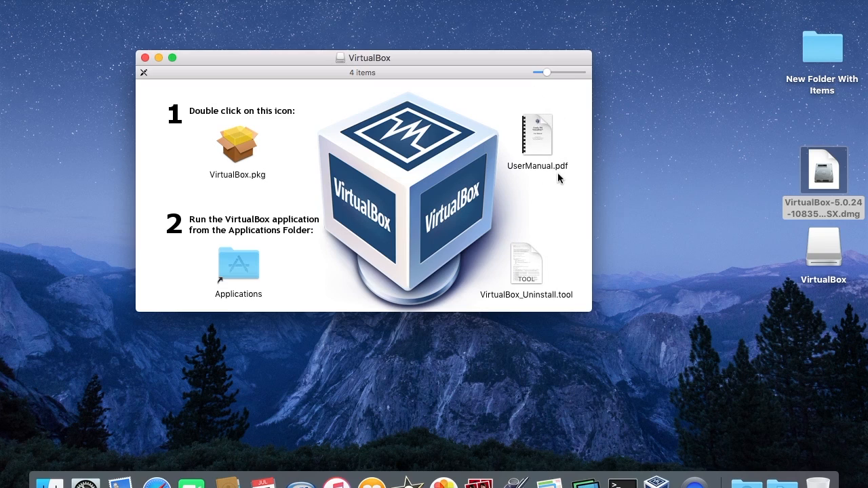
mouse_move(515, 288)
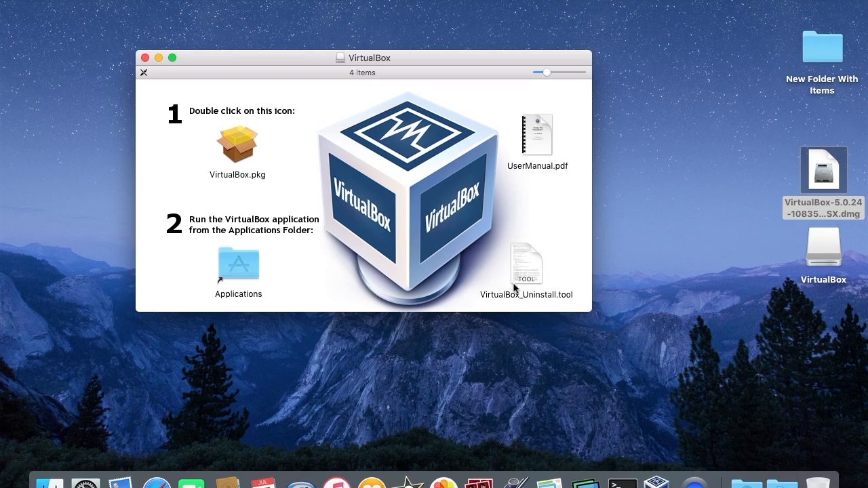
mouse_move(556, 280)
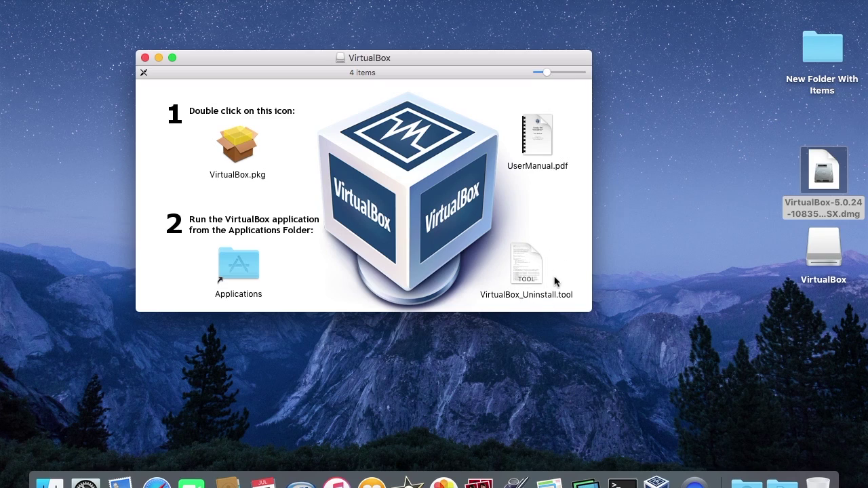
mouse_move(550, 284)
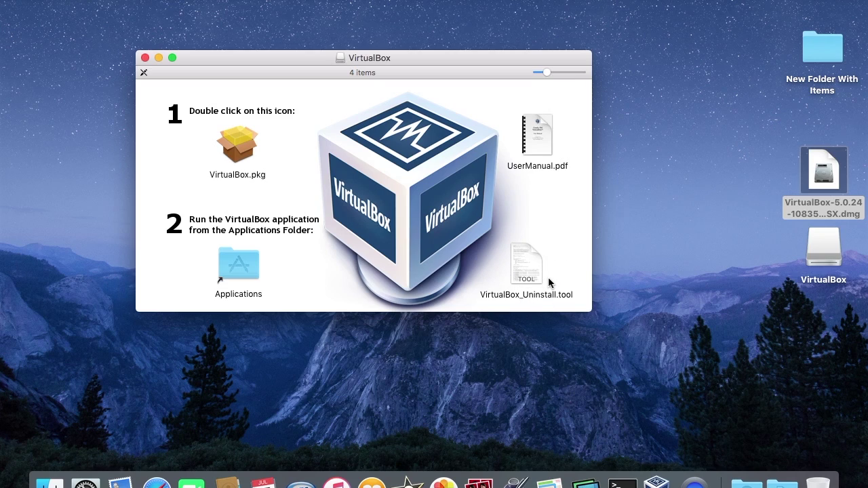
mouse_move(209, 229)
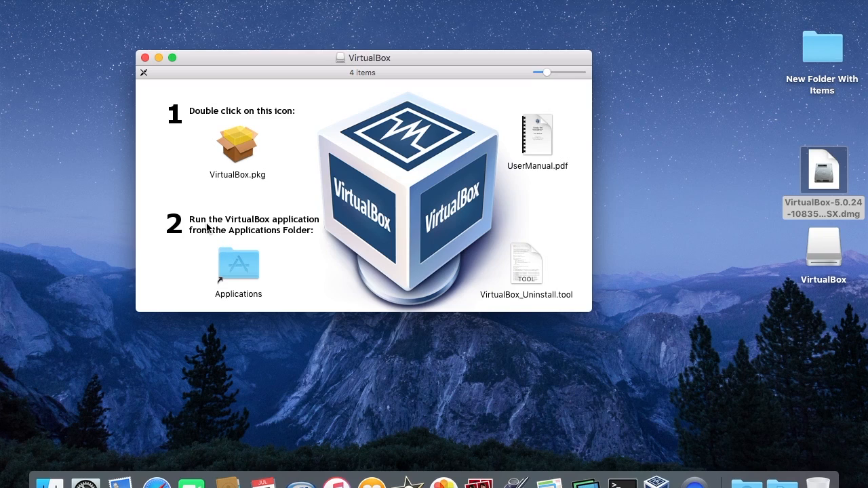
mouse_move(207, 247)
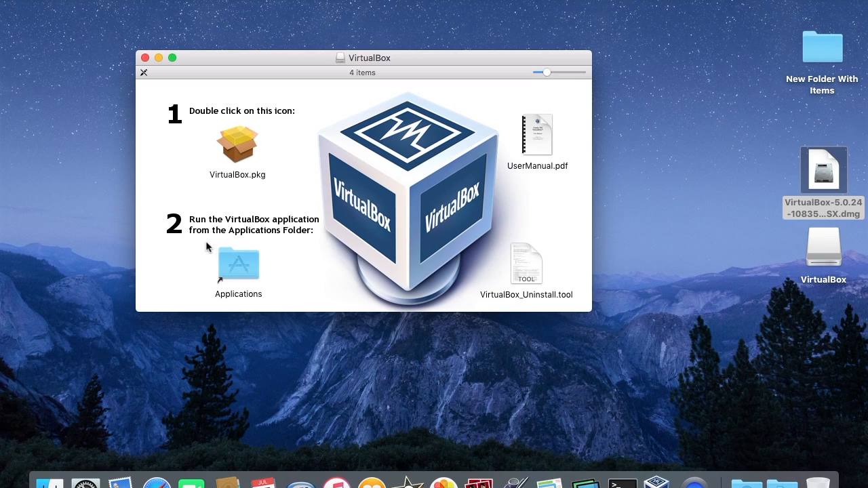
mouse_move(233, 288)
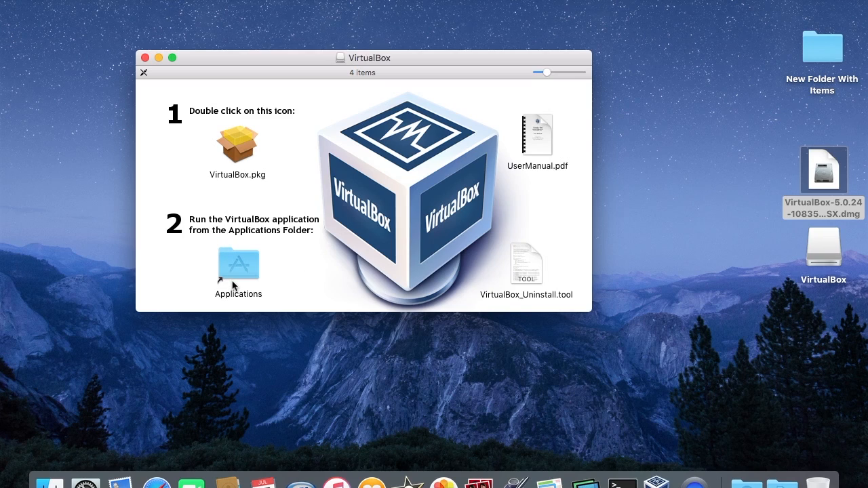
mouse_move(176, 247)
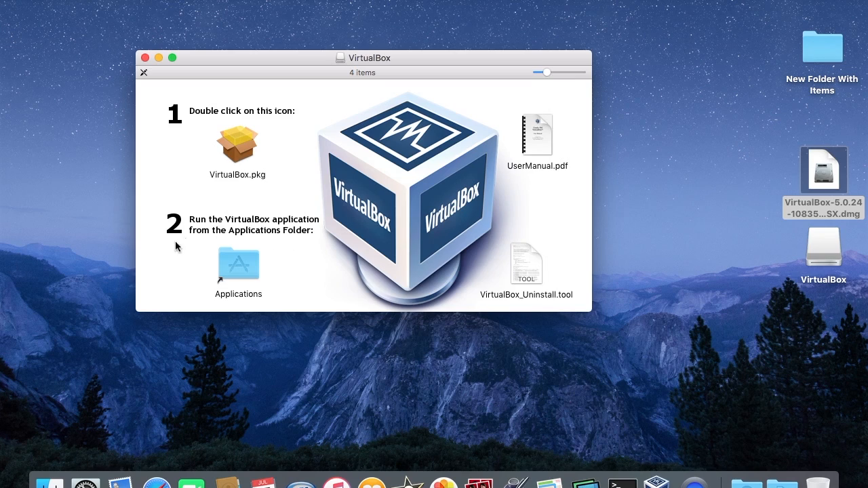
mouse_move(231, 164)
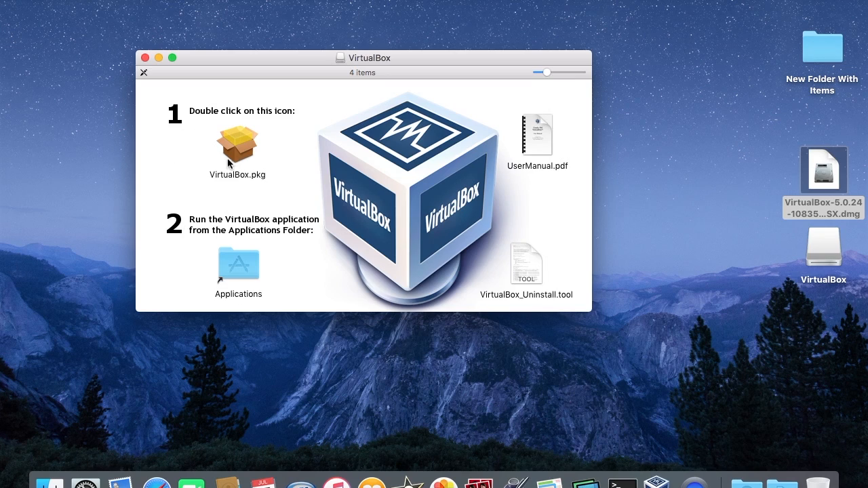
mouse_move(223, 158)
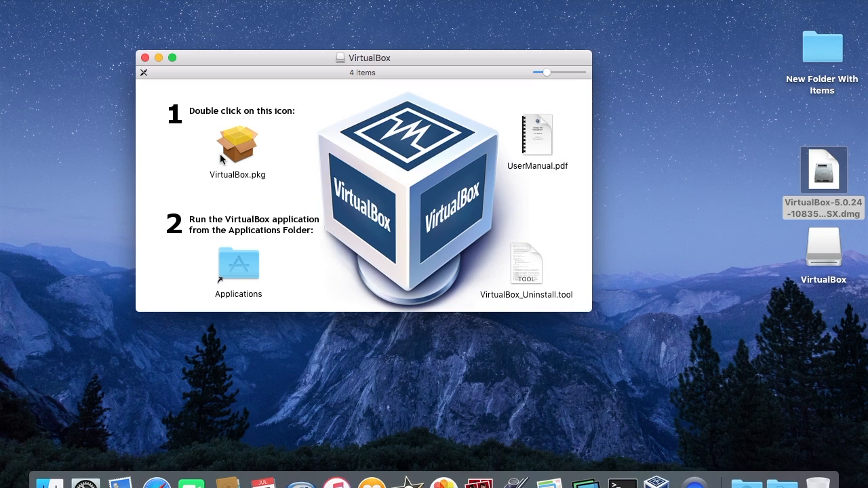
mouse_move(241, 160)
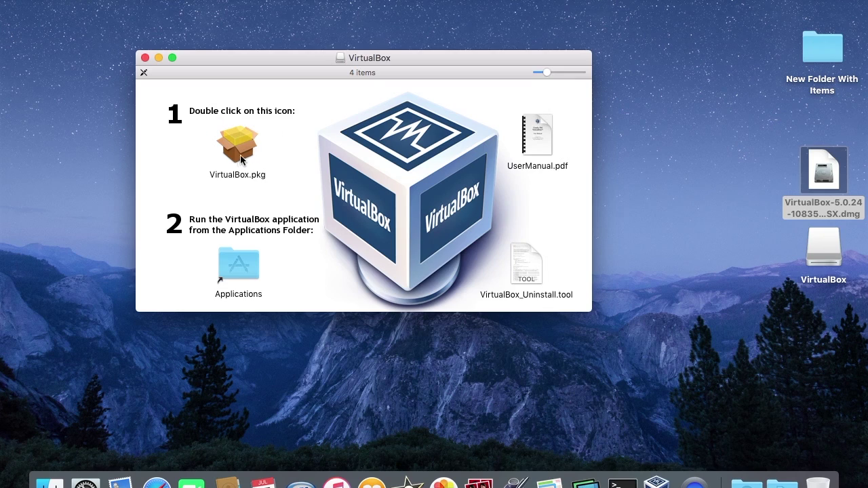
mouse_move(238, 156)
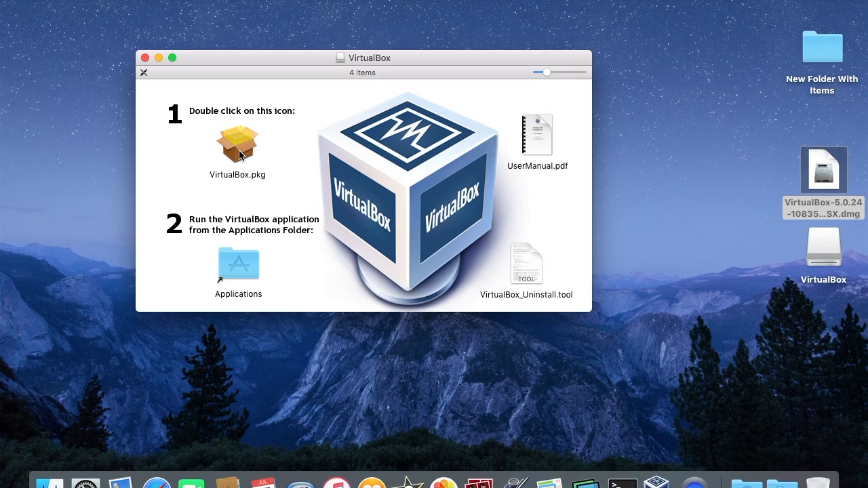
- Launch VirtualBox.pkg from the mounted disk image to bring up the installer
click(237, 143)
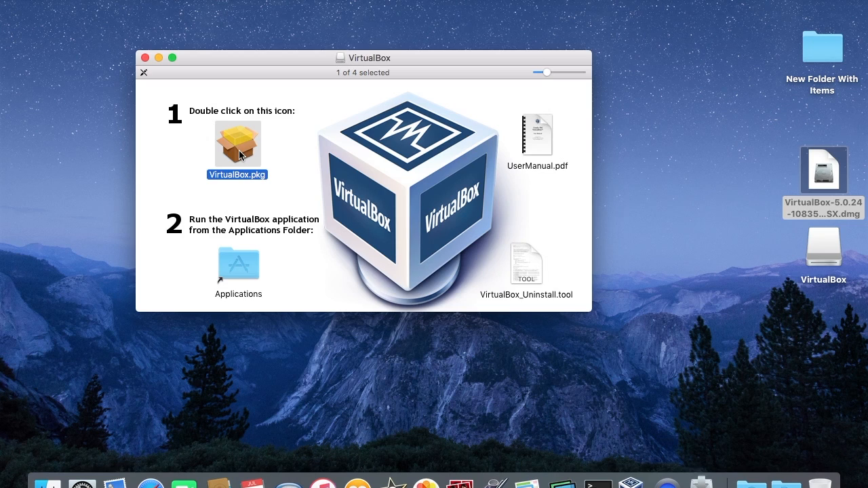
double_click(237, 141)
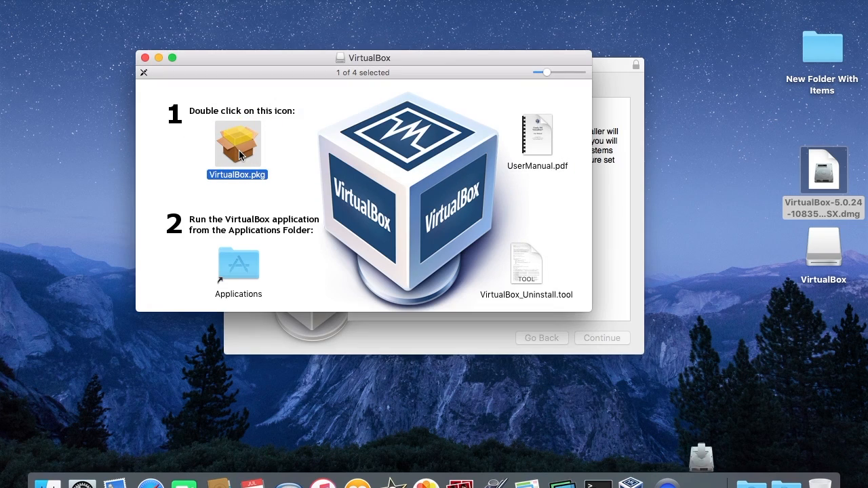
- Accept the package's security check and continue past the Introduction to Installation Type
double_click(237, 143)
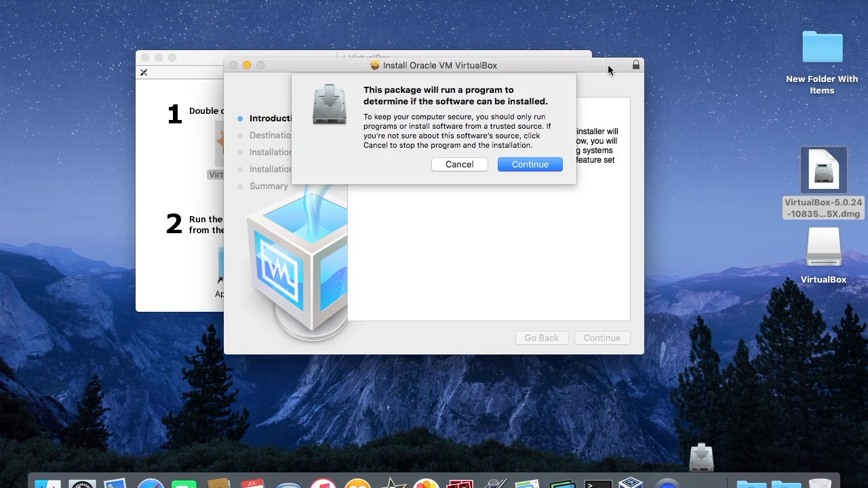
mouse_move(564, 71)
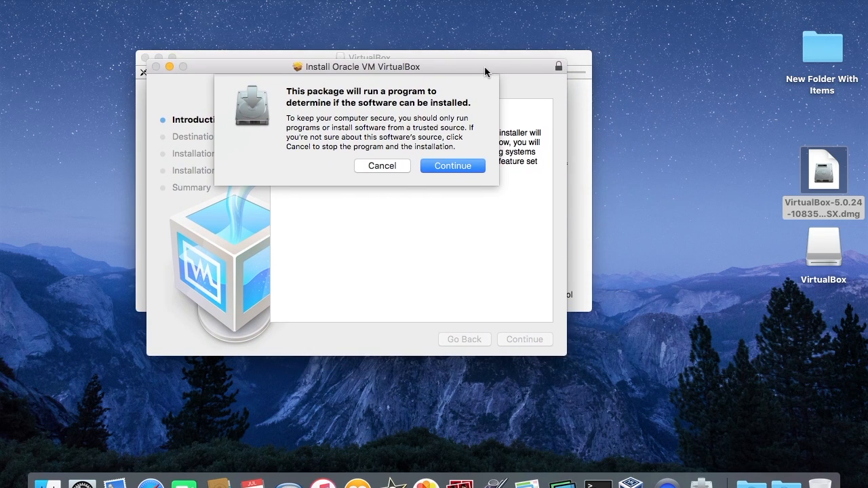
click(453, 165)
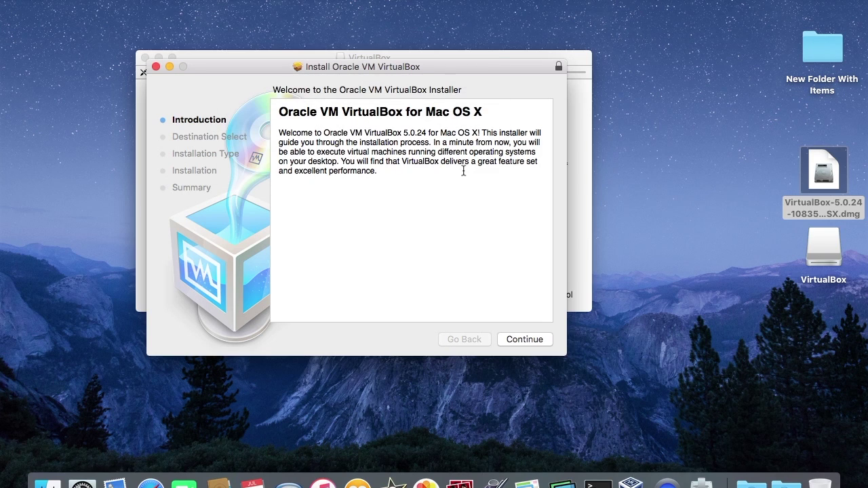
mouse_move(528, 363)
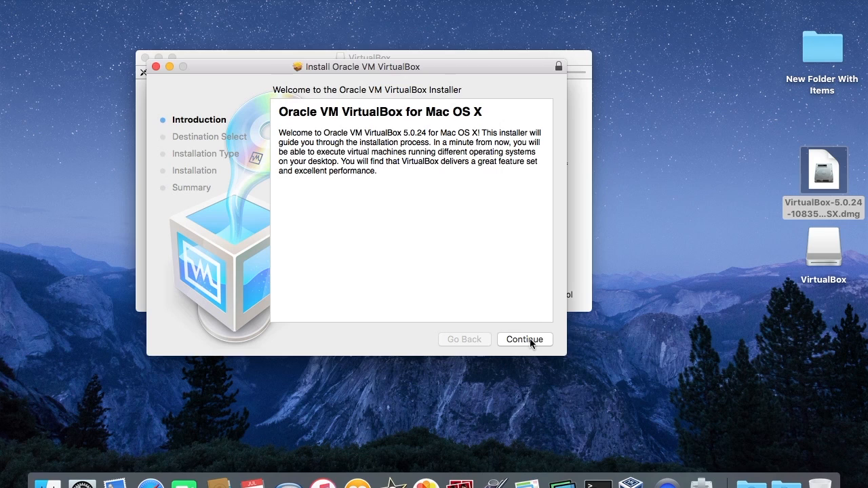
click(525, 339)
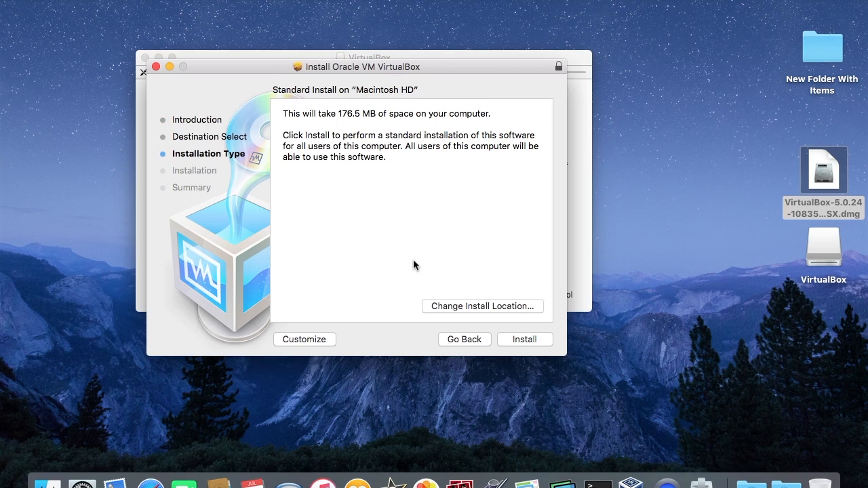
mouse_move(366, 256)
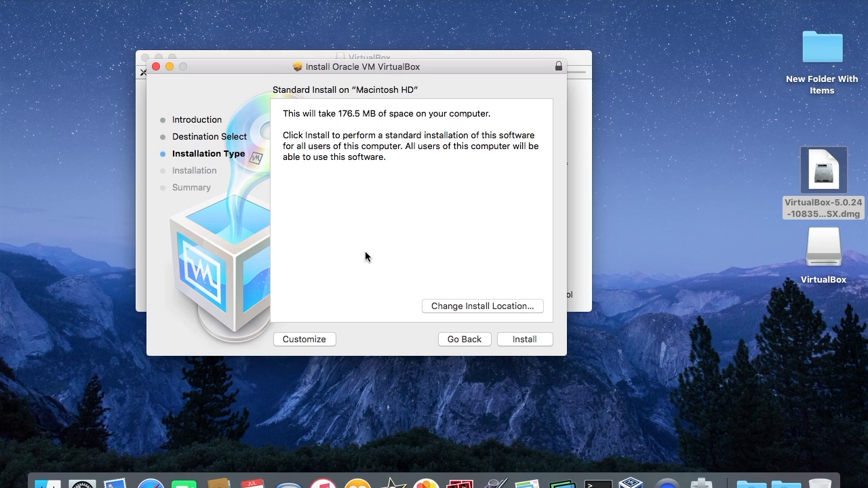
mouse_move(349, 279)
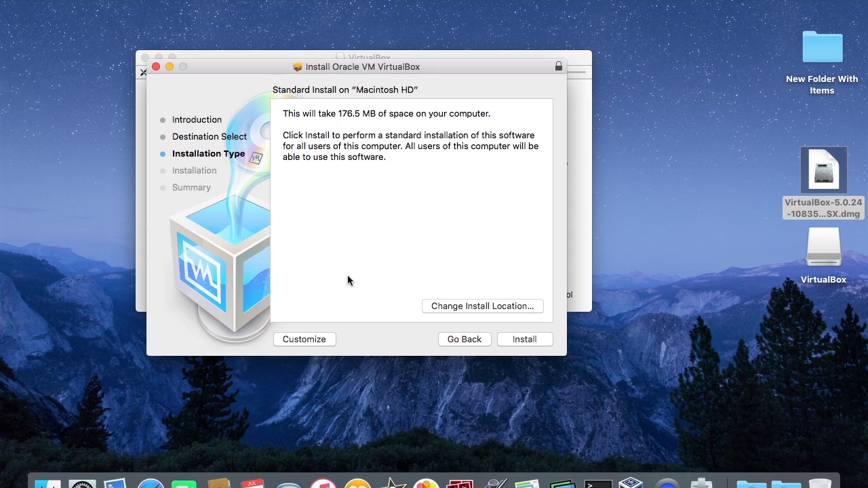
mouse_move(408, 226)
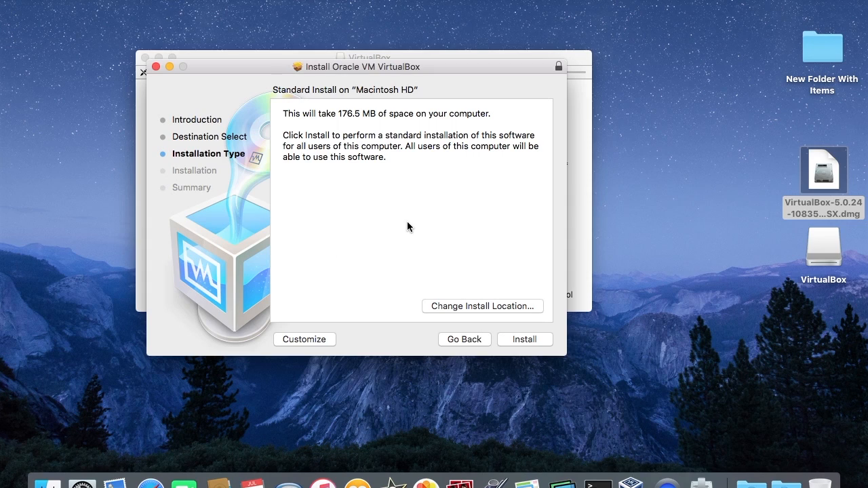
mouse_move(526, 339)
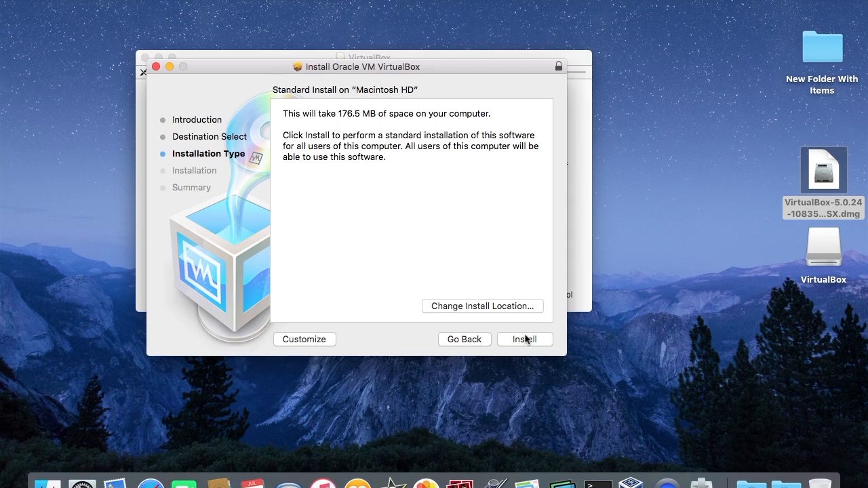
mouse_move(540, 345)
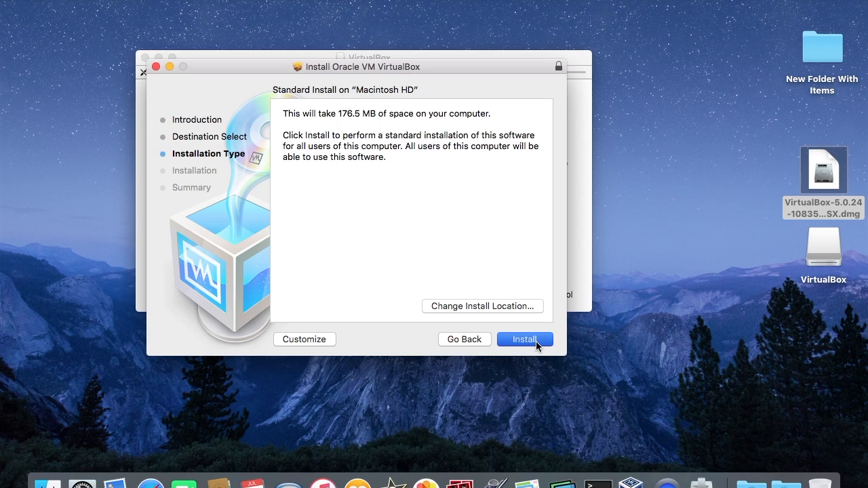
- Start the standard install and authorize it with the administrator password via Install Software
click(523, 339)
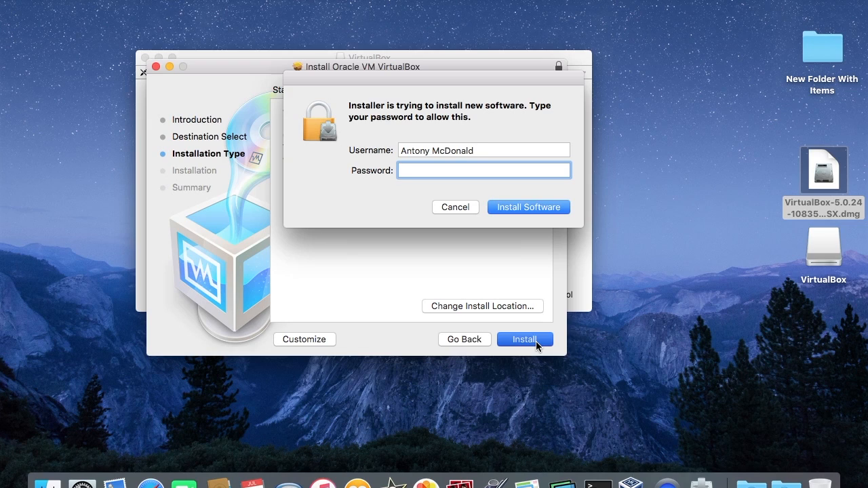
text(••••)
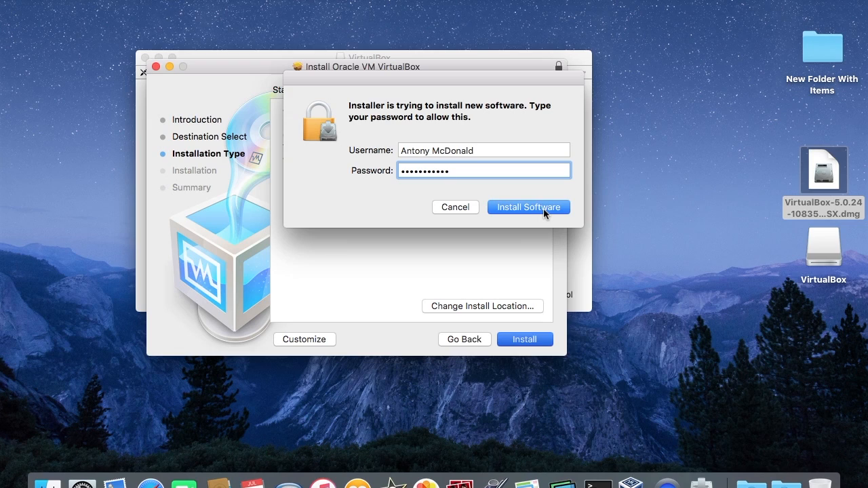
click(528, 206)
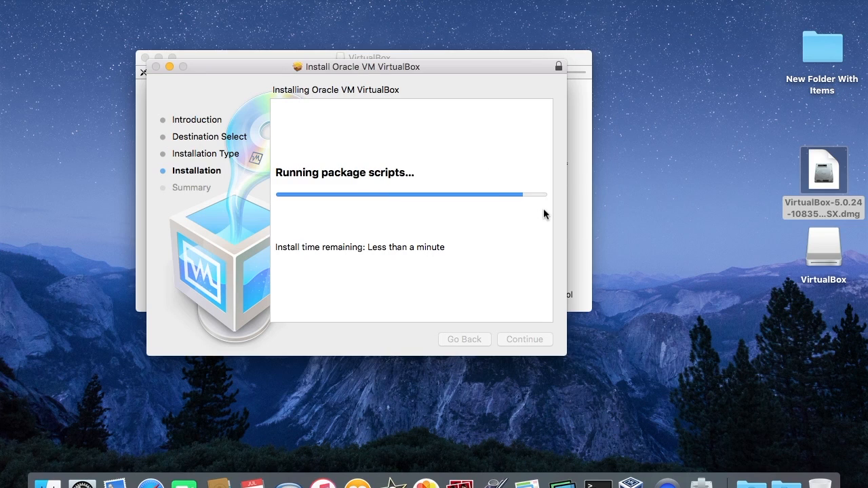
mouse_move(548, 220)
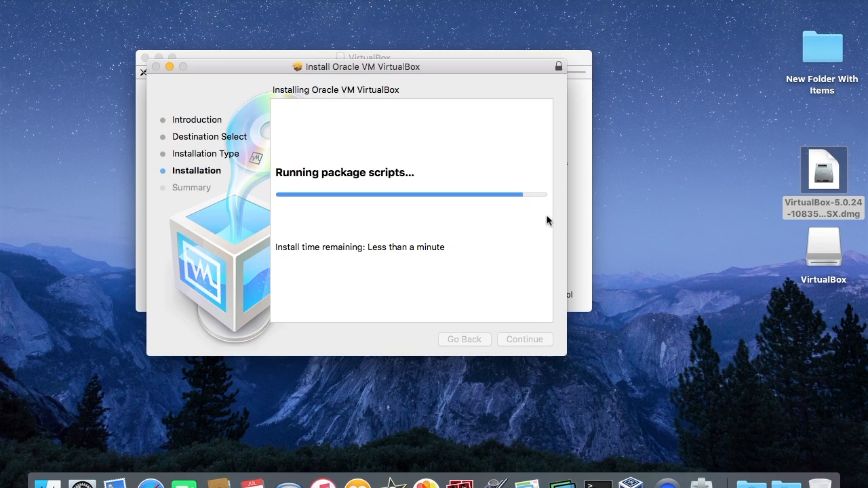
mouse_move(561, 242)
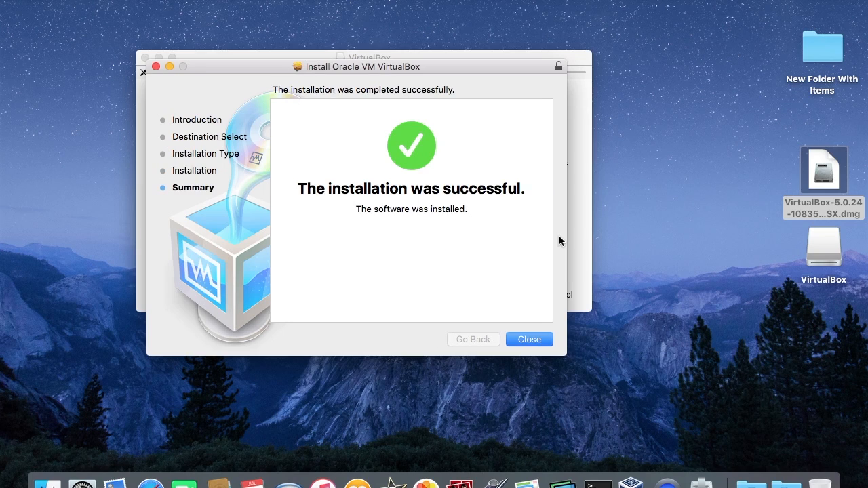
mouse_move(542, 345)
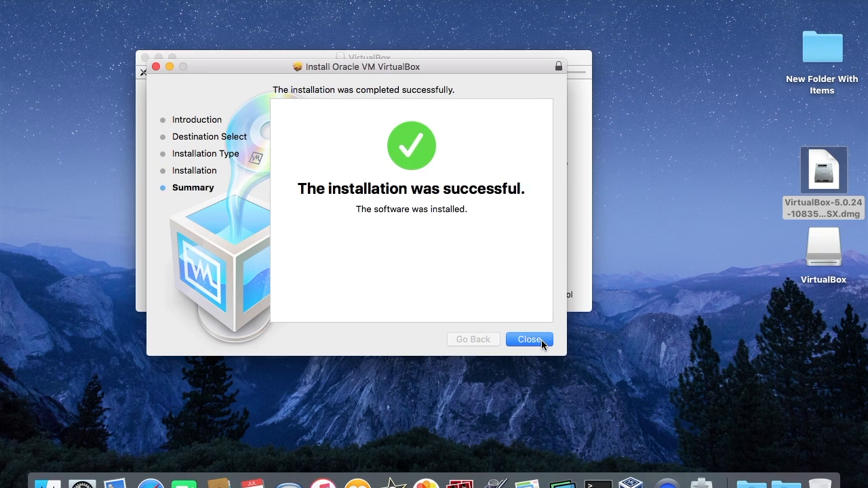
- Close the installer and show VirtualBox at the end of the Applications folder
click(528, 339)
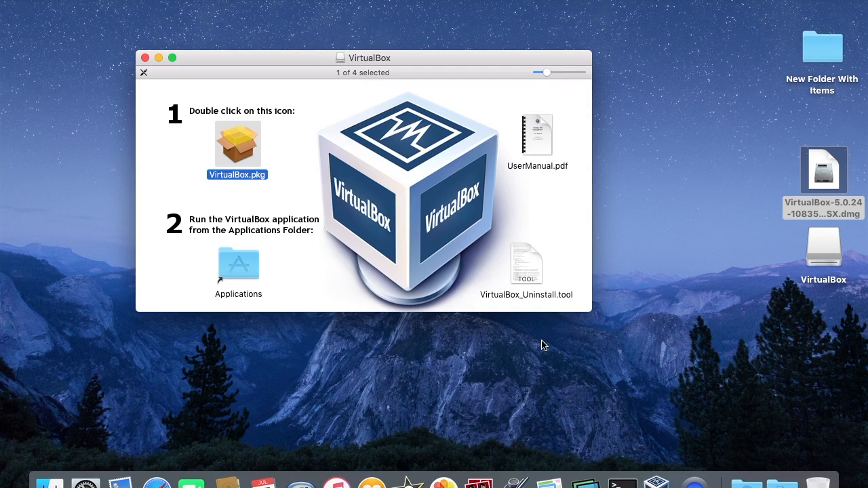
mouse_move(241, 270)
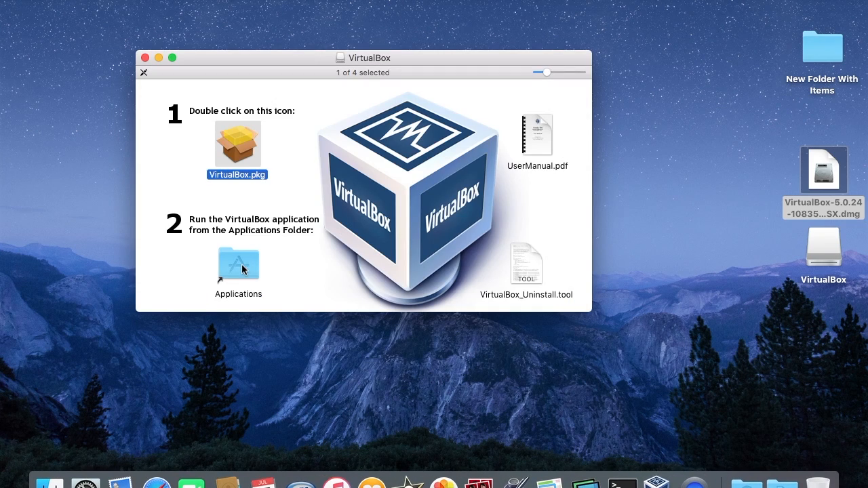
double_click(238, 263)
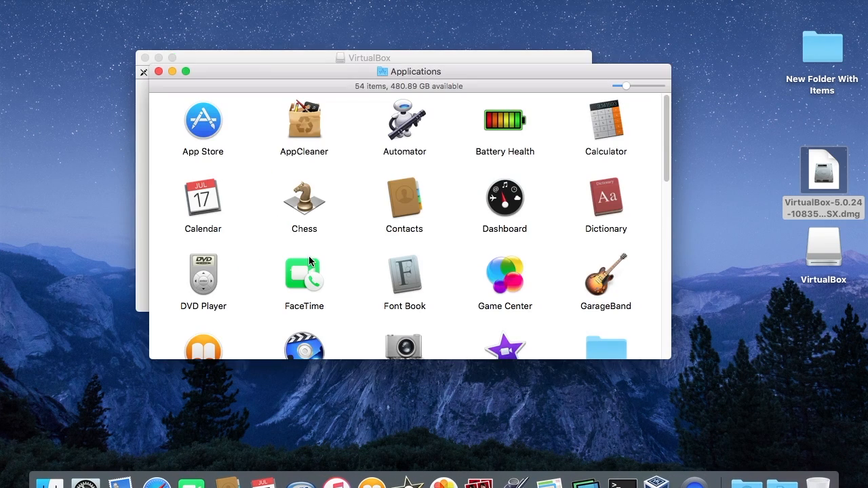
scroll(down, 3)
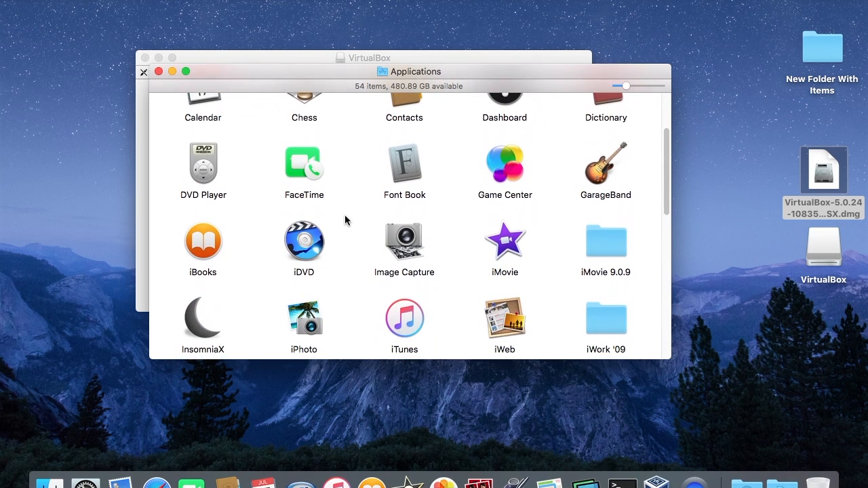
scroll(down, 3)
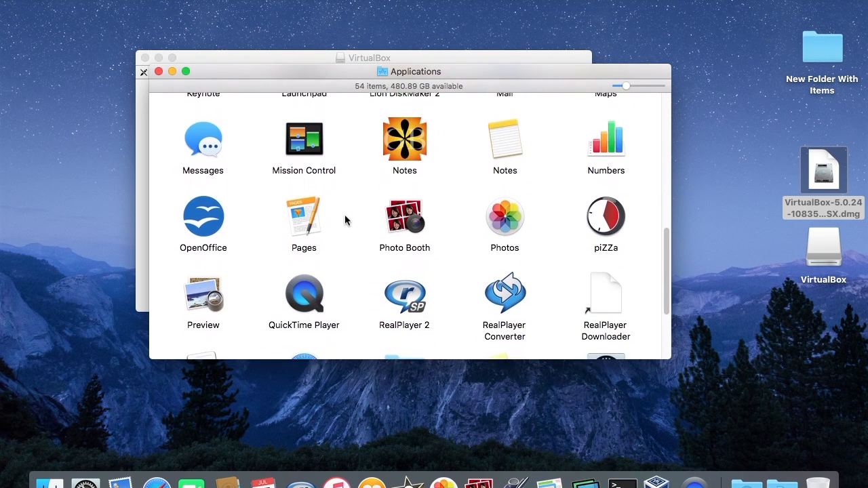
scroll(down, 3)
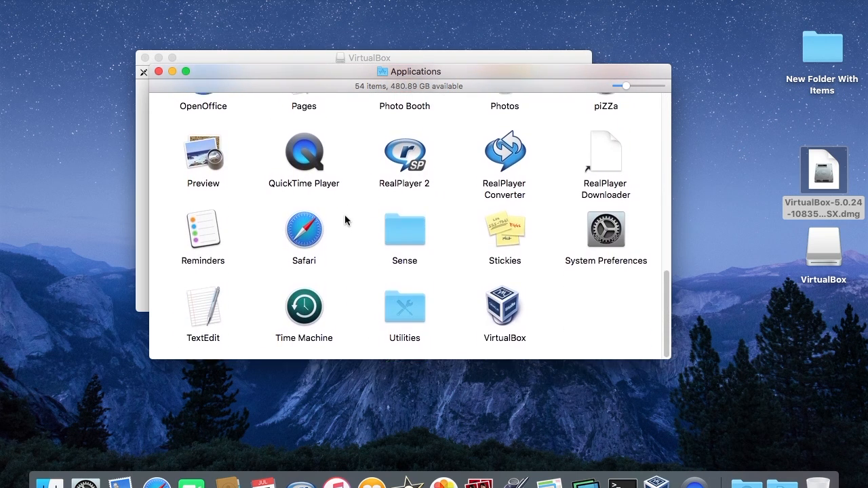
mouse_move(515, 309)
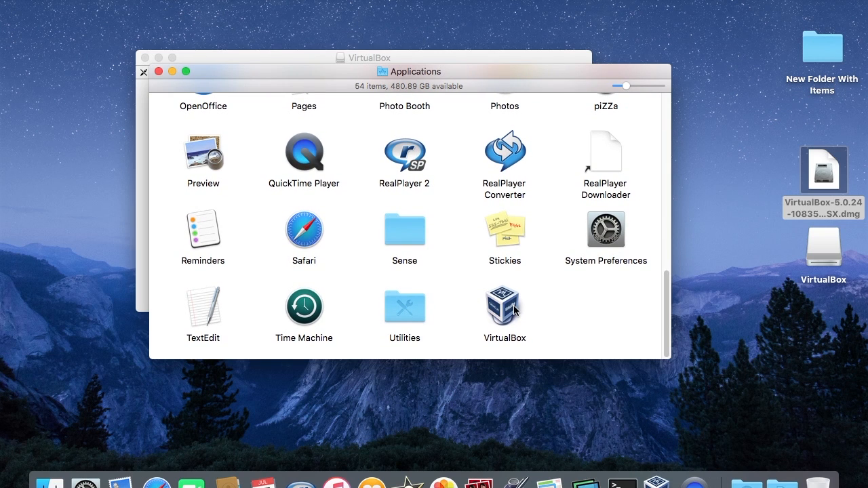